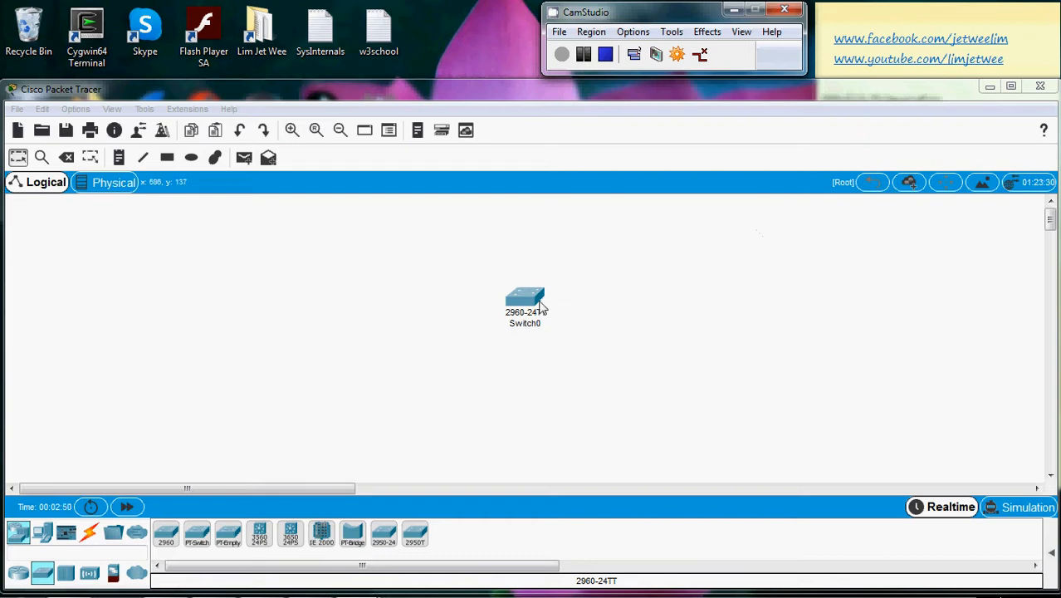
# Open Switch0's device window from the workspace, then close it
pyautogui.doubleClick(525, 299)
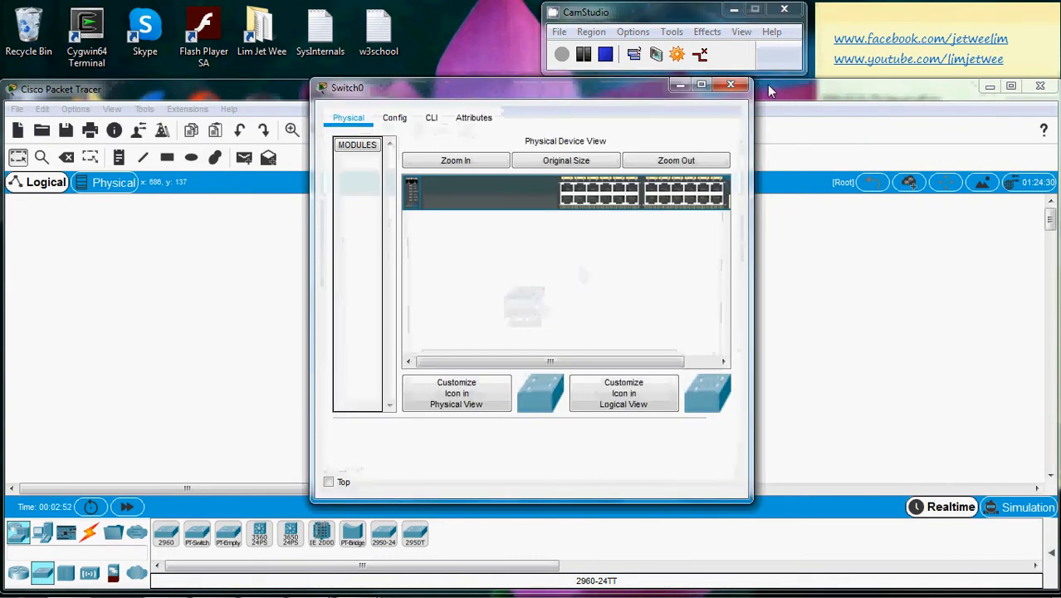
pyautogui.click(730, 84)
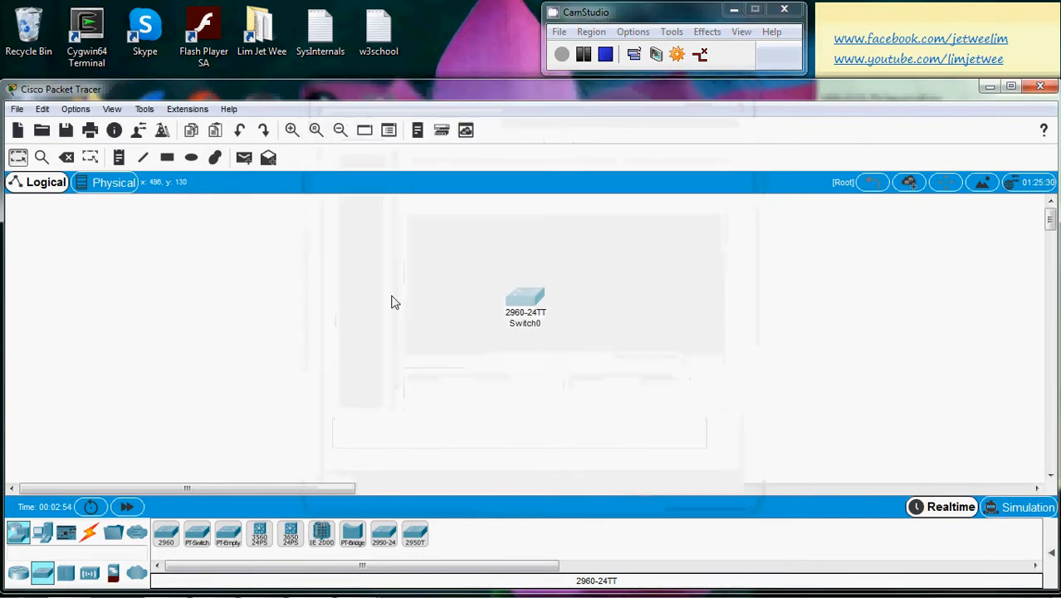
pyautogui.moveTo(166, 533)
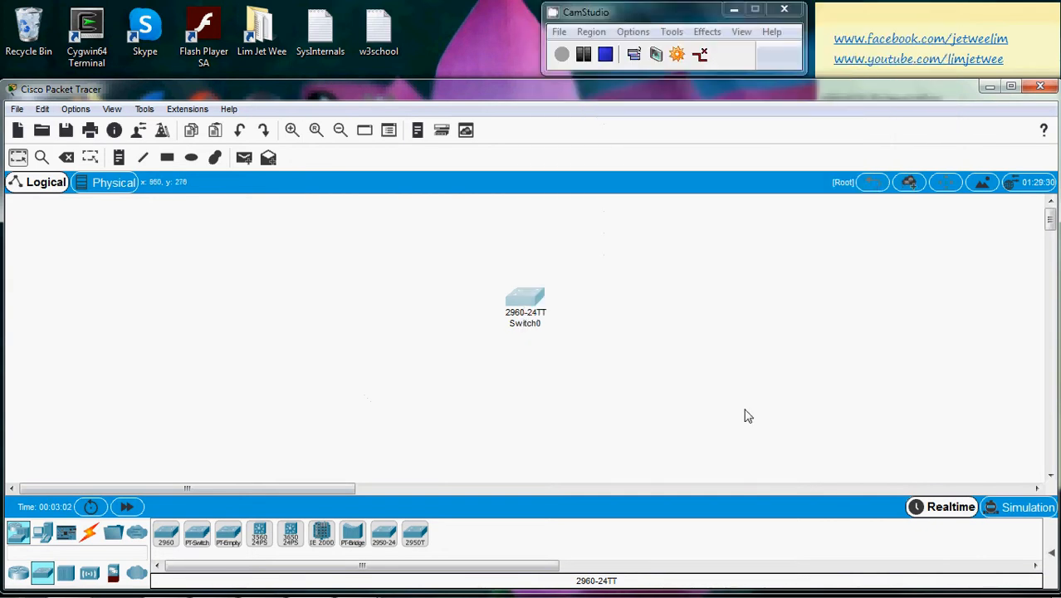
pyautogui.moveTo(527, 299)
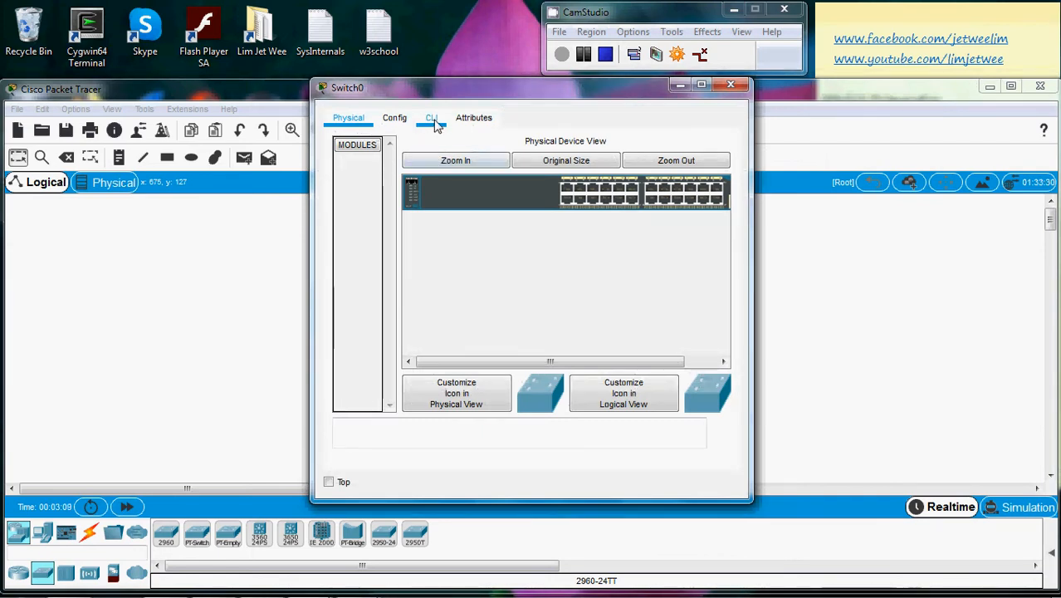
# On Switch0's CLI tab, enter privileged EXEC mode with enable
pyautogui.click(432, 117)
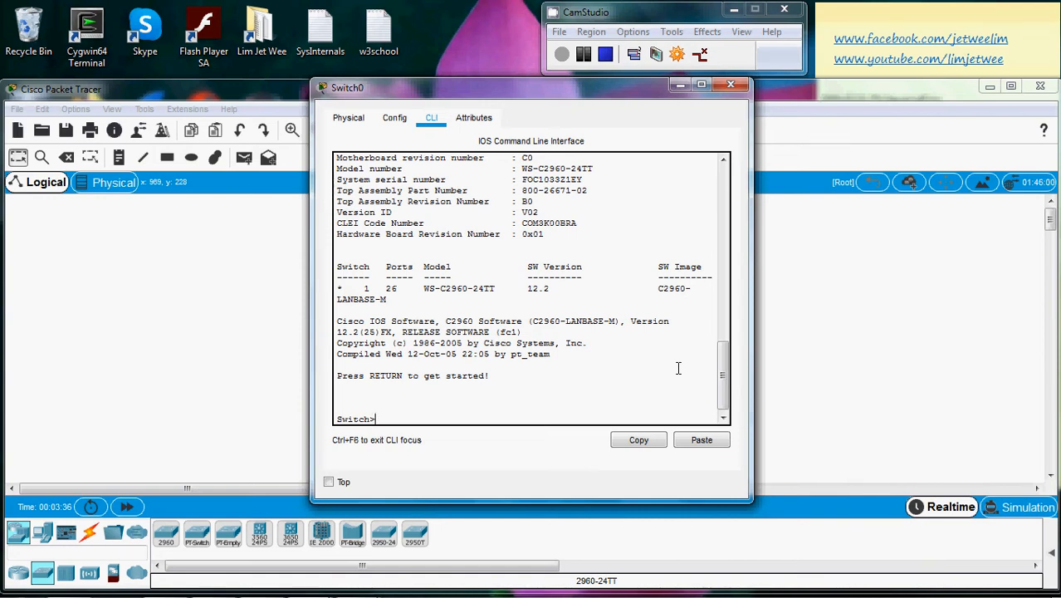
pyautogui.write('enable')
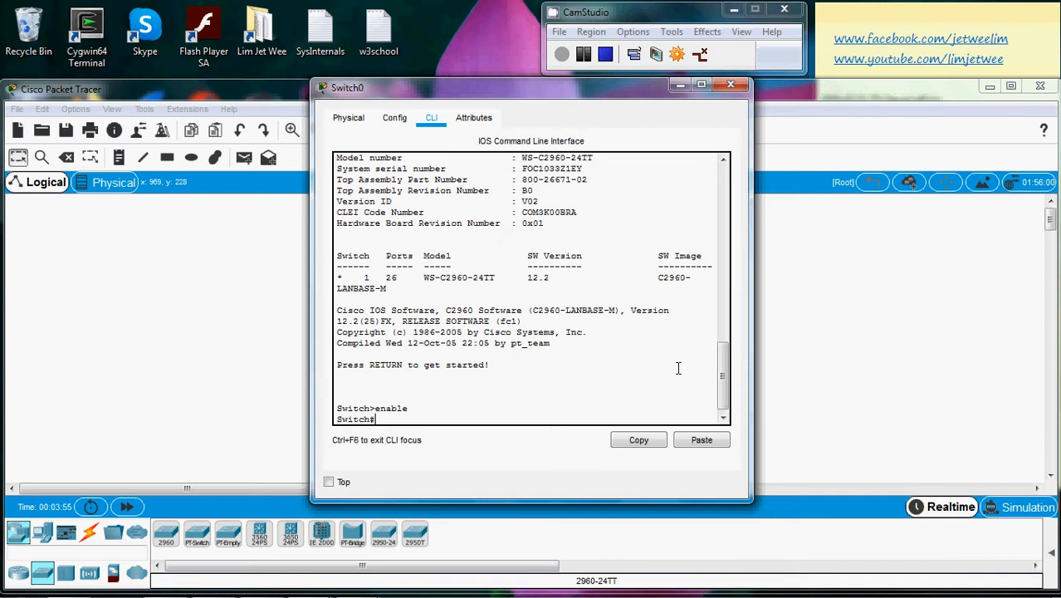
pyautogui.write('config')
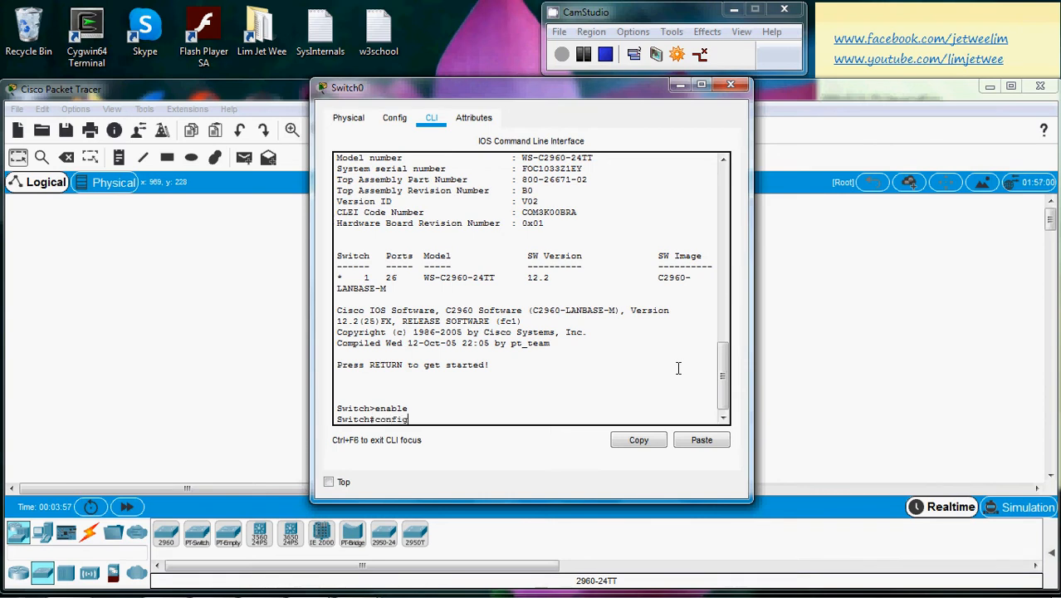
# Finish entering configure terminal to reach Switch0's global config prompt
pyautogui.write('ure terminal')
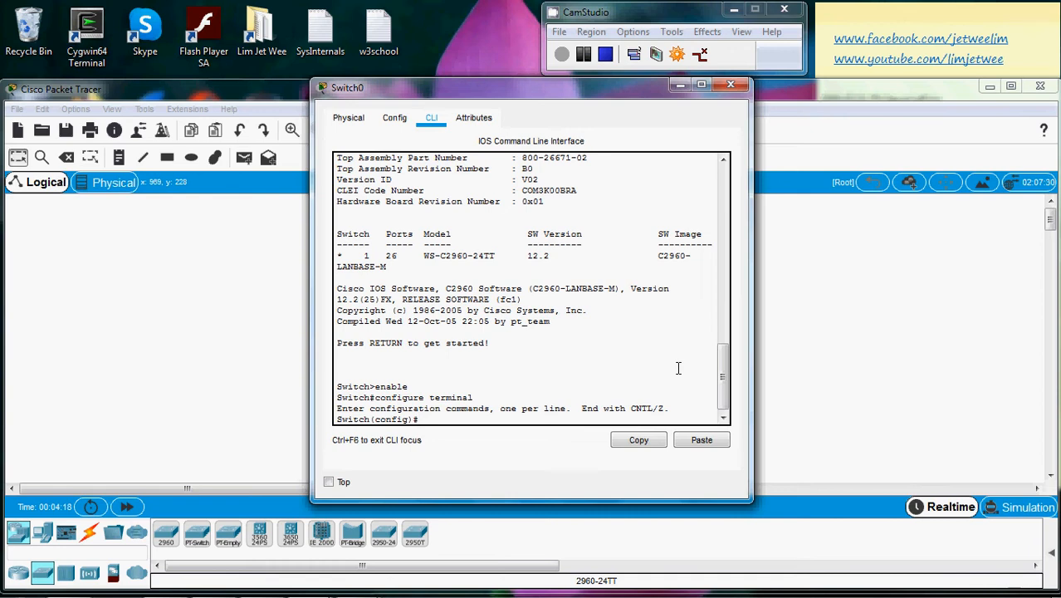
# Enter banner motd #Switch MOTD by Lim Jet Wee# on Switch0
pyautogui.write('bann')
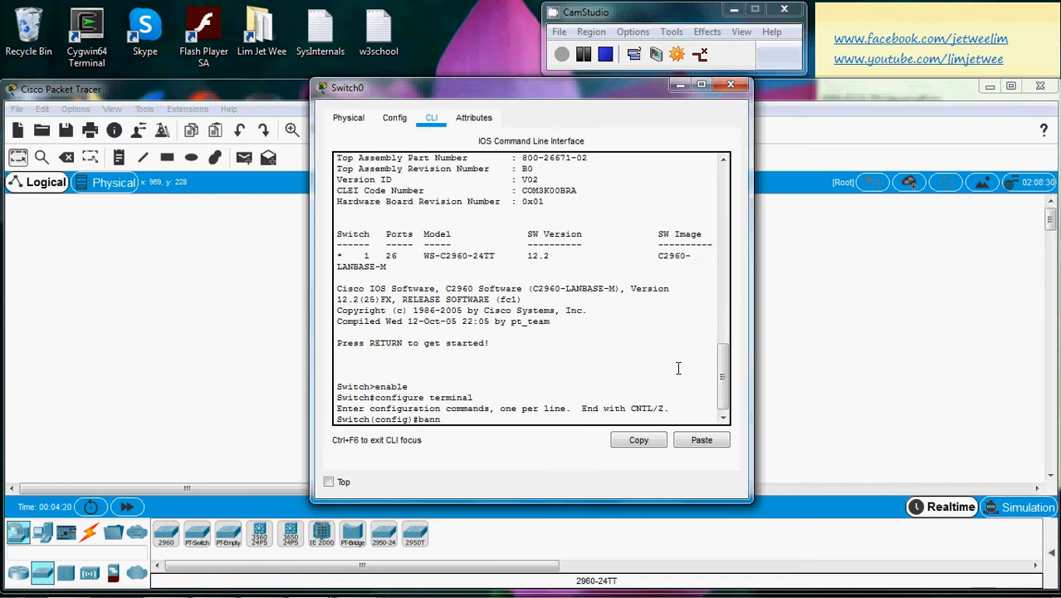
pyautogui.write('ner')
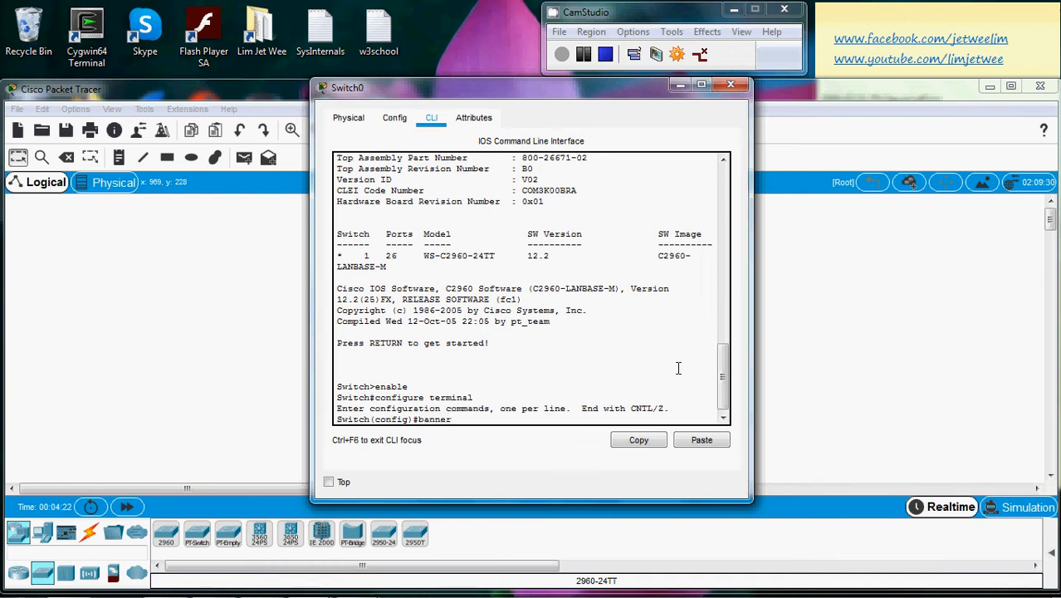
pyautogui.write('motd')
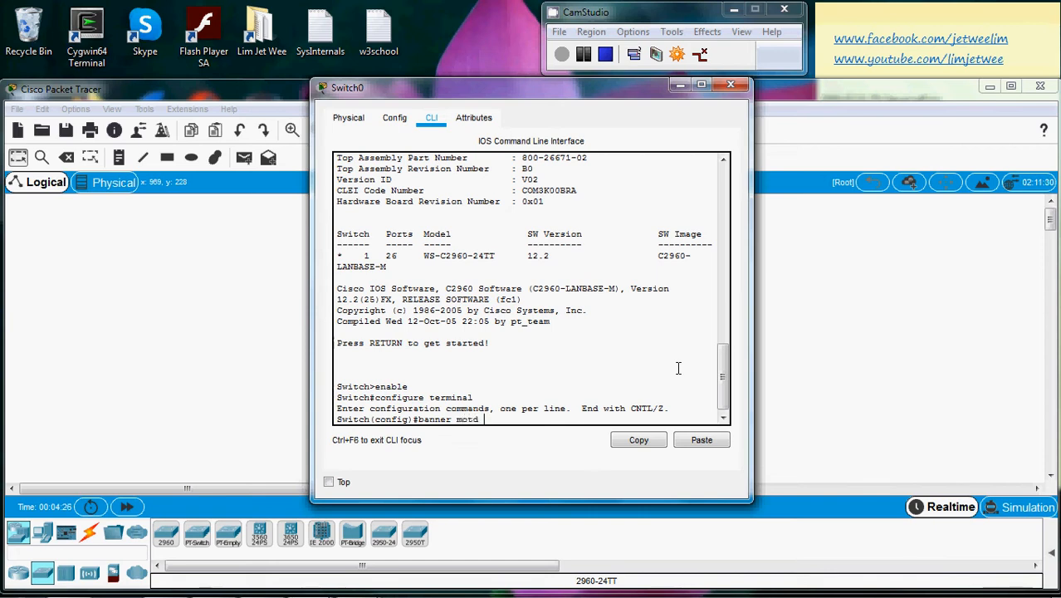
pyautogui.write('#')
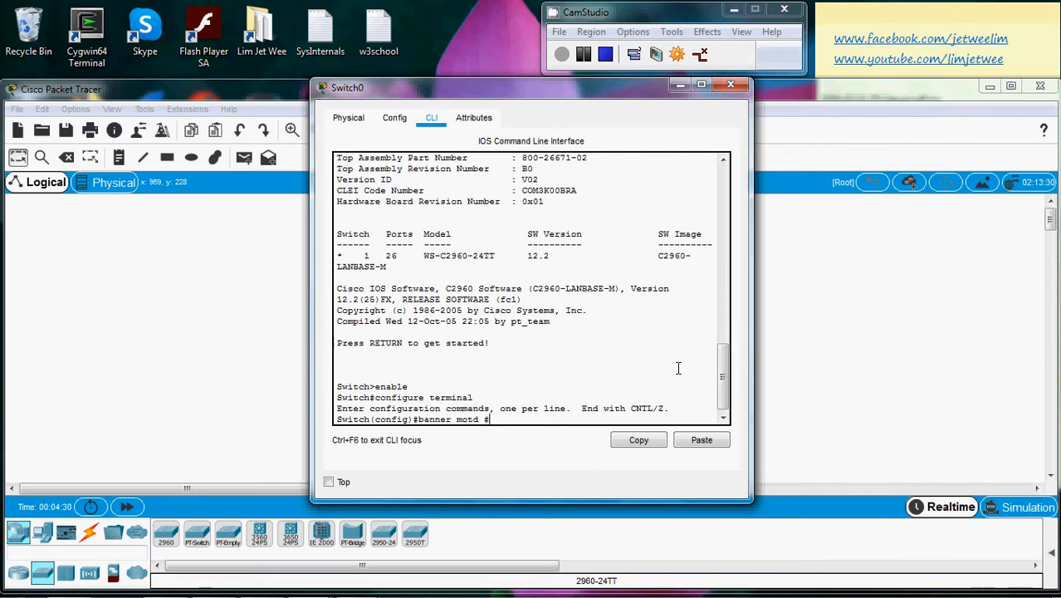
pyautogui.write('Swithc')
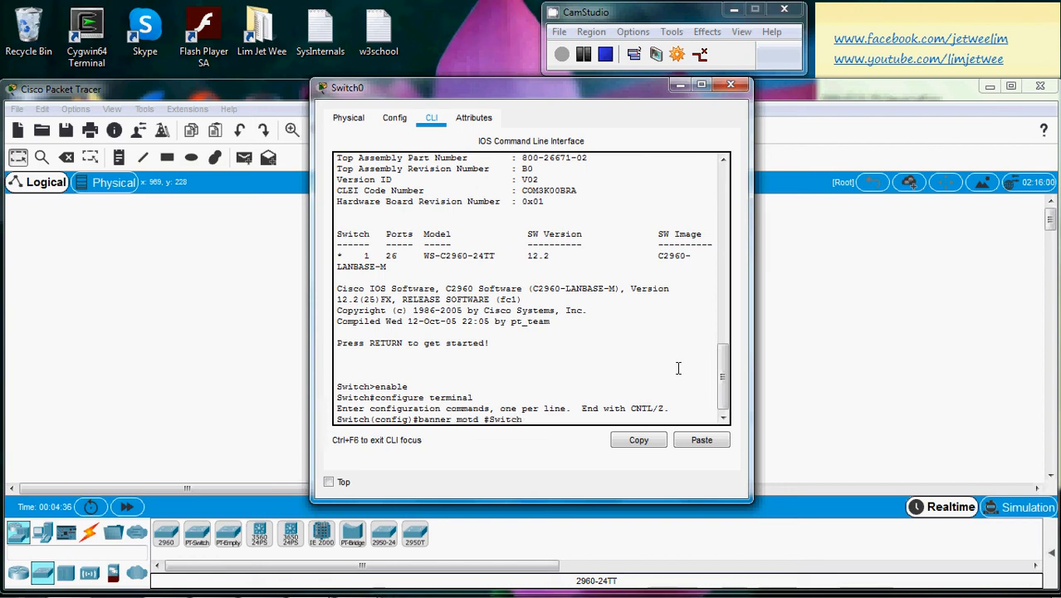
pyautogui.write('MOTD by')
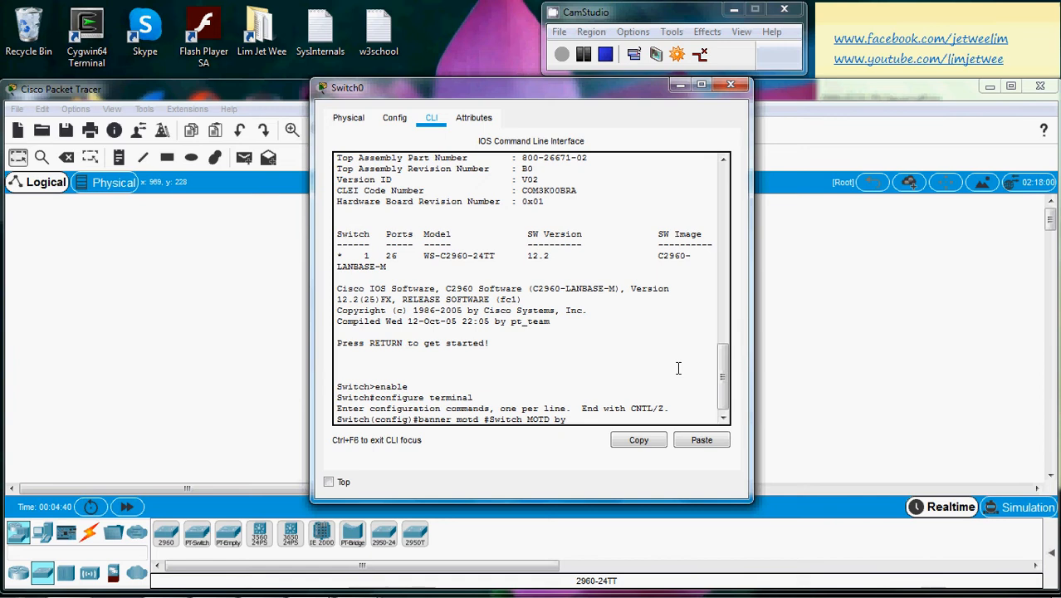
pyautogui.write('Lim Jet W')
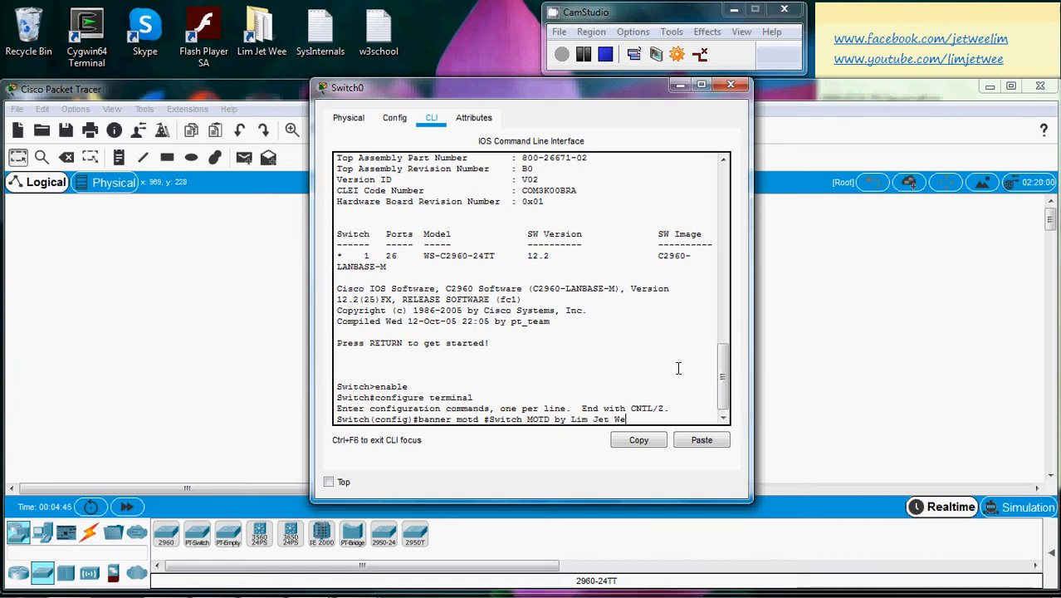
pyautogui.write('e')
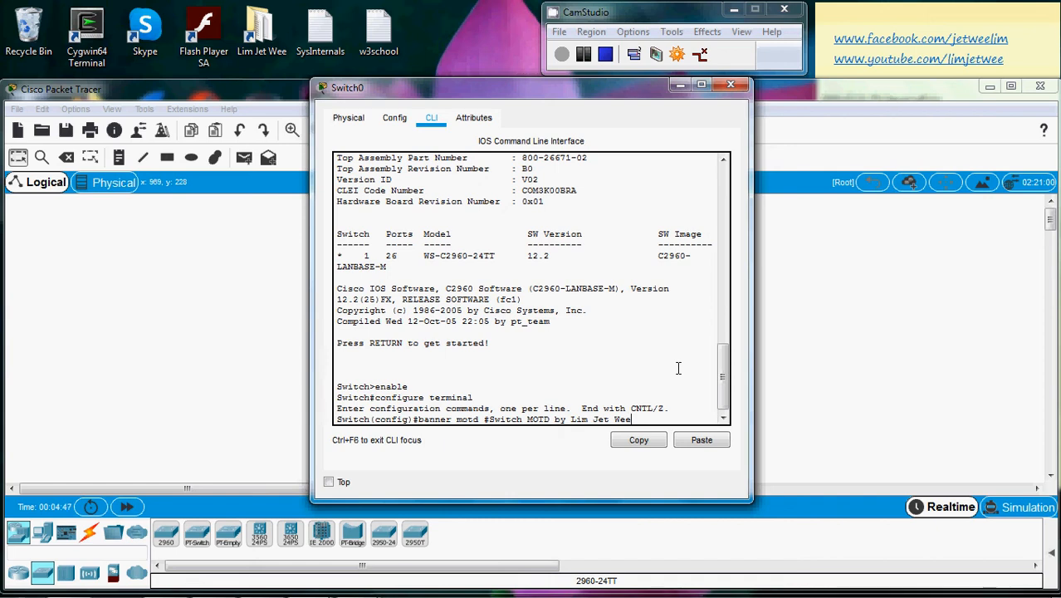
pyautogui.write('#')
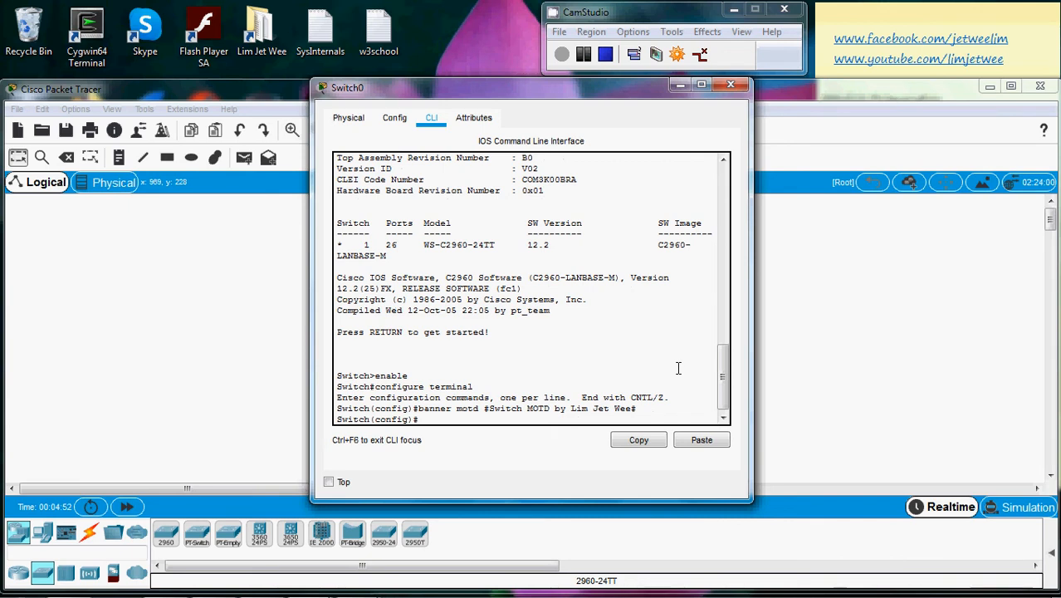
# Exit config mode and the session twice, then log back in to view the banner
pyautogui.write('exit')
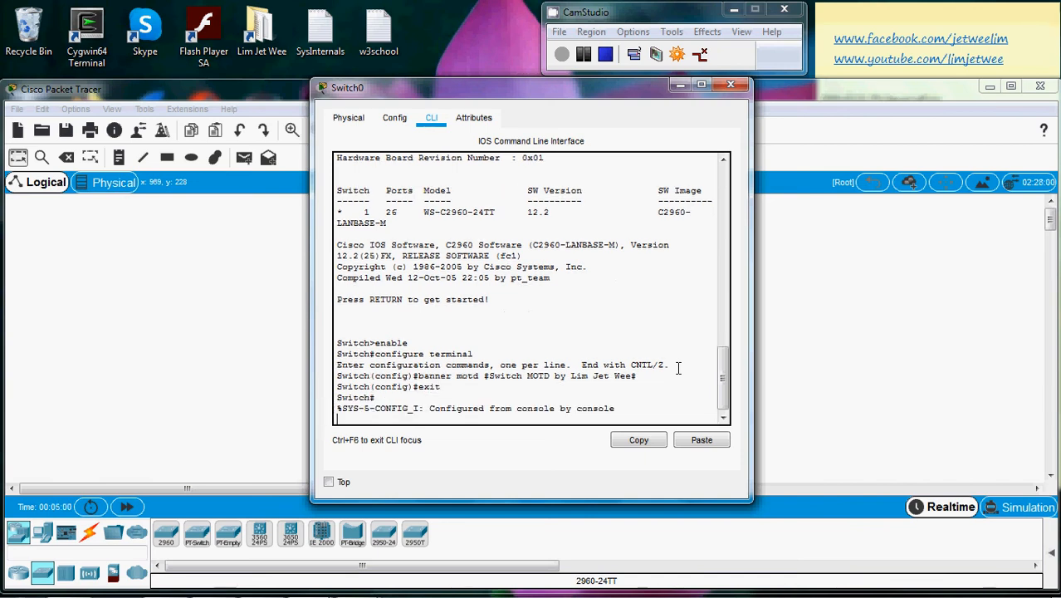
pyautogui.write('exi')
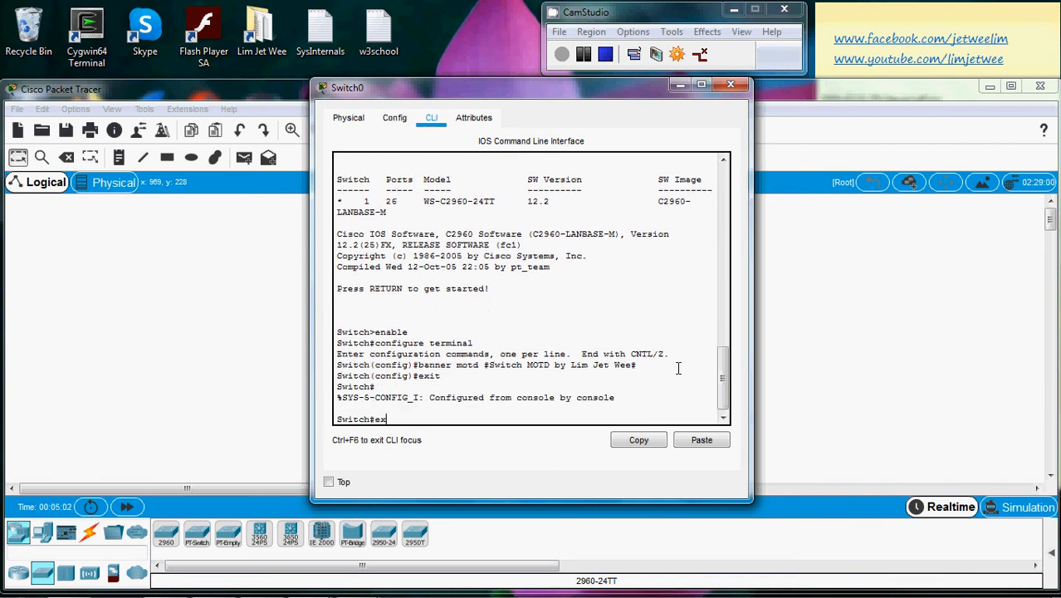
pyautogui.press('Return')
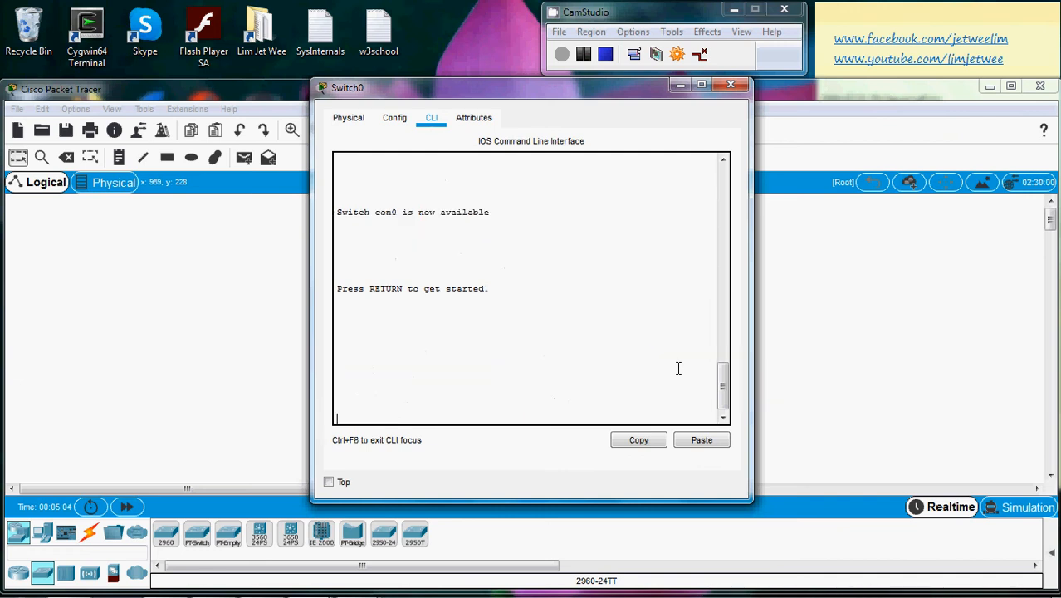
pyautogui.press('Return')
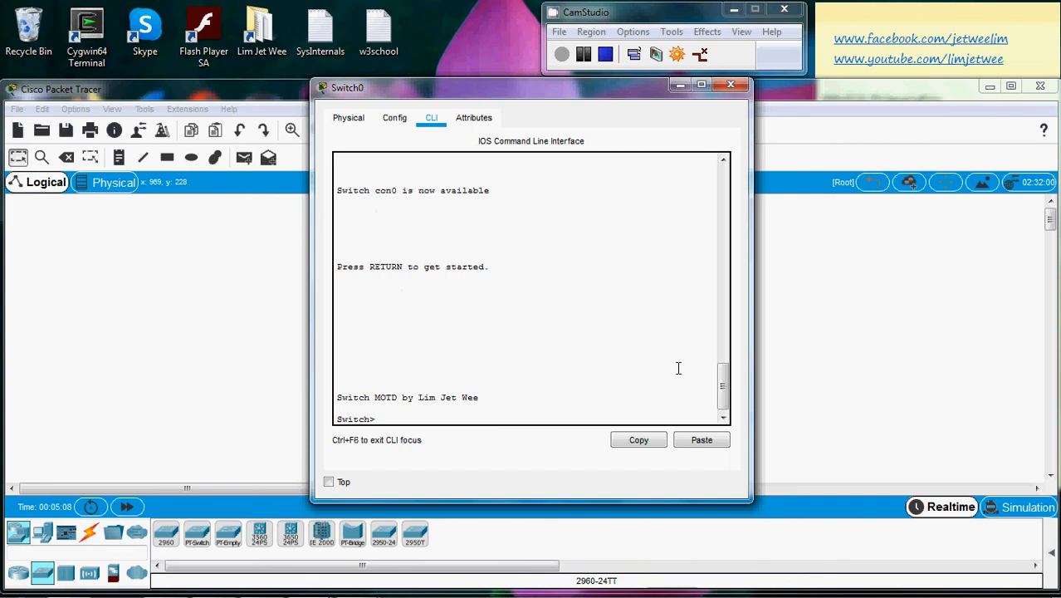